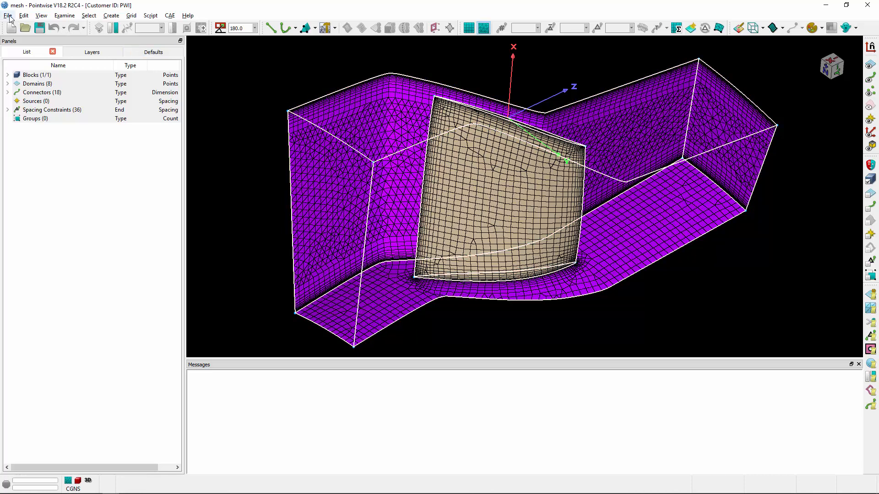
Export the block mesh as a CGNS file named 'test' in the Scratch folder
click(9, 15)
text(test)
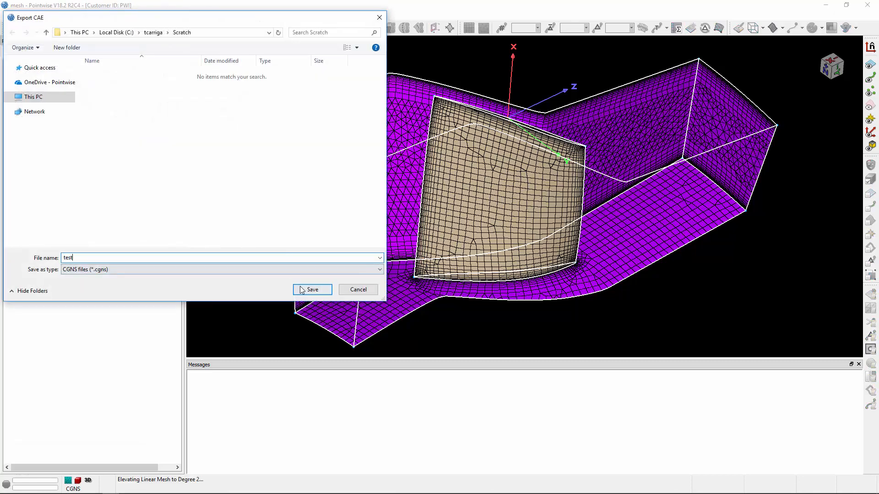
click(311, 290)
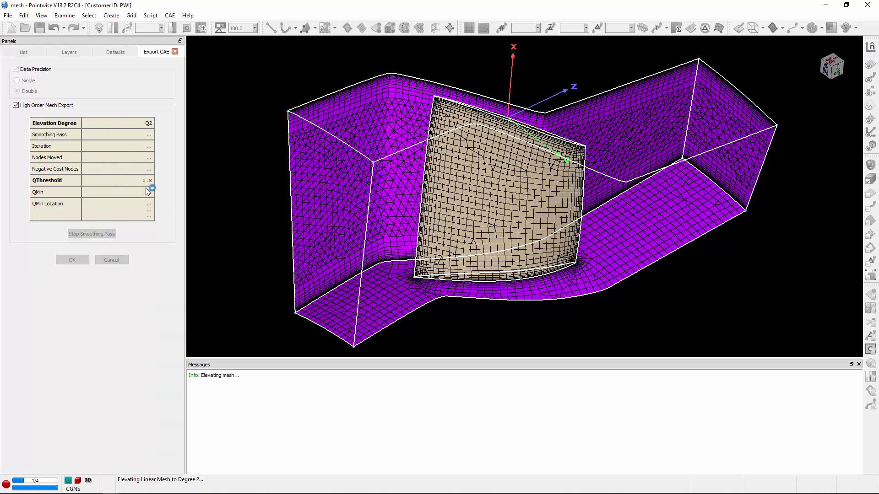
mouse_move(151, 190)
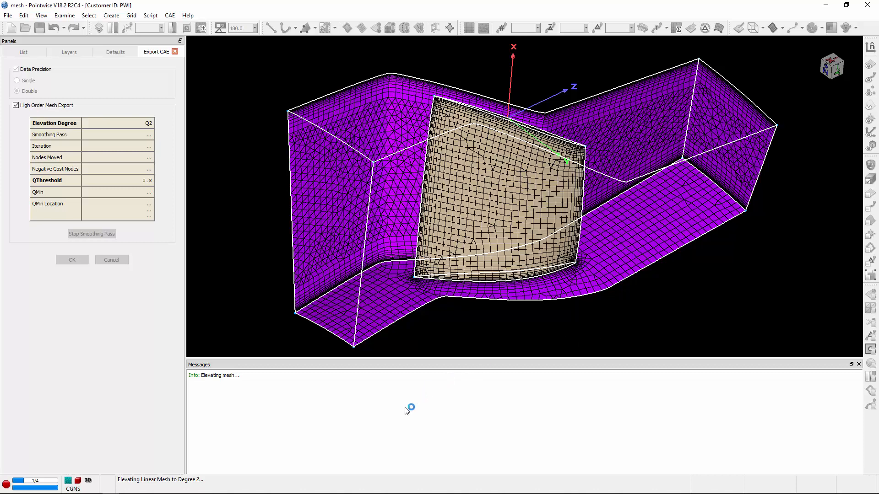
mouse_move(168, 149)
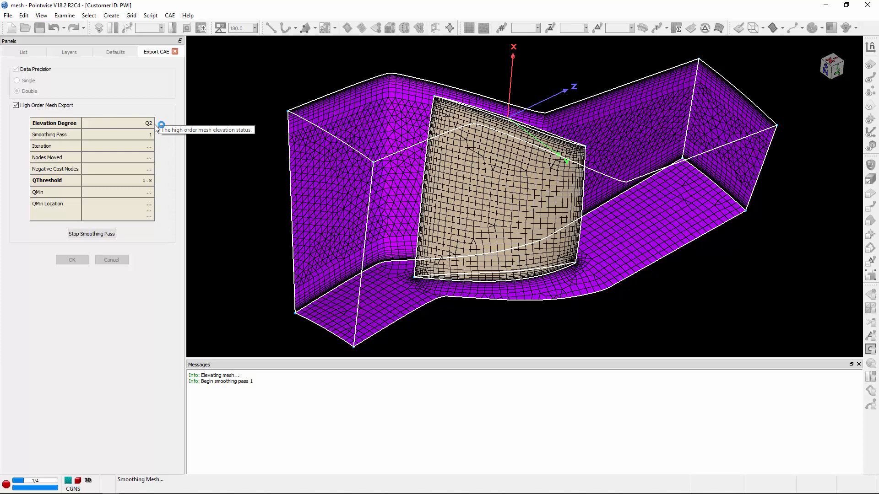
mouse_move(161, 136)
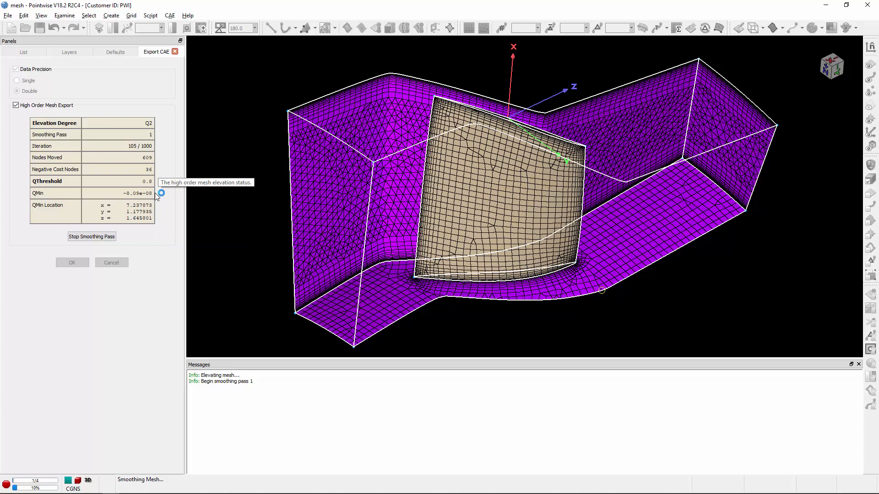
mouse_move(605, 280)
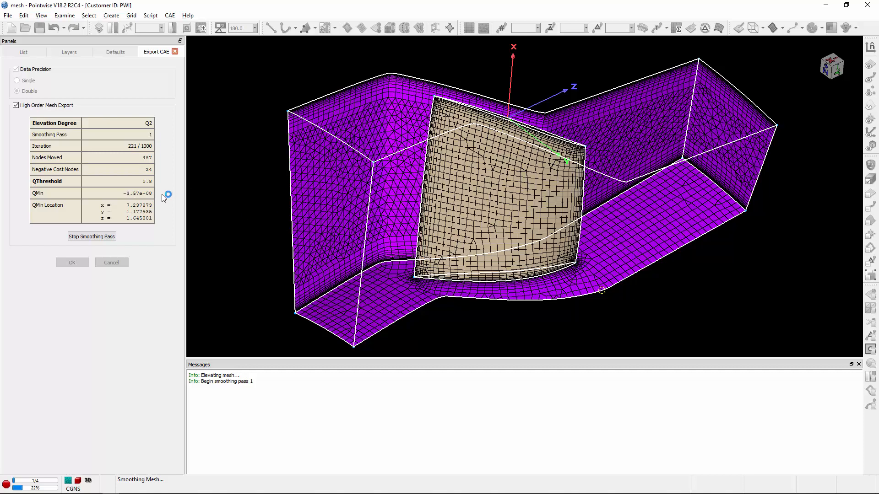
mouse_move(167, 194)
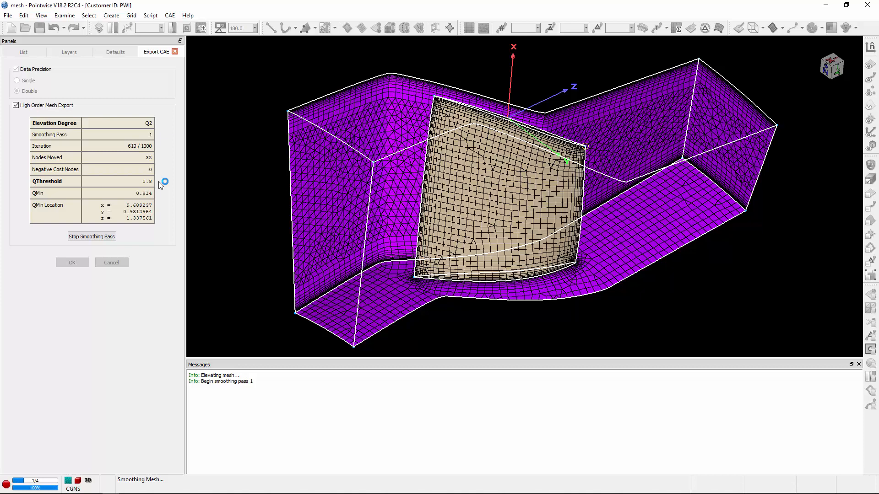
mouse_move(160, 201)
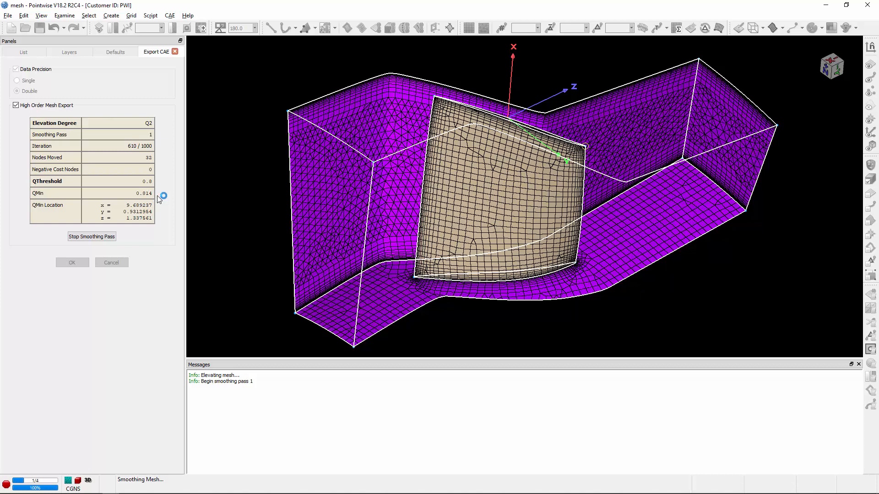
mouse_move(245, 312)
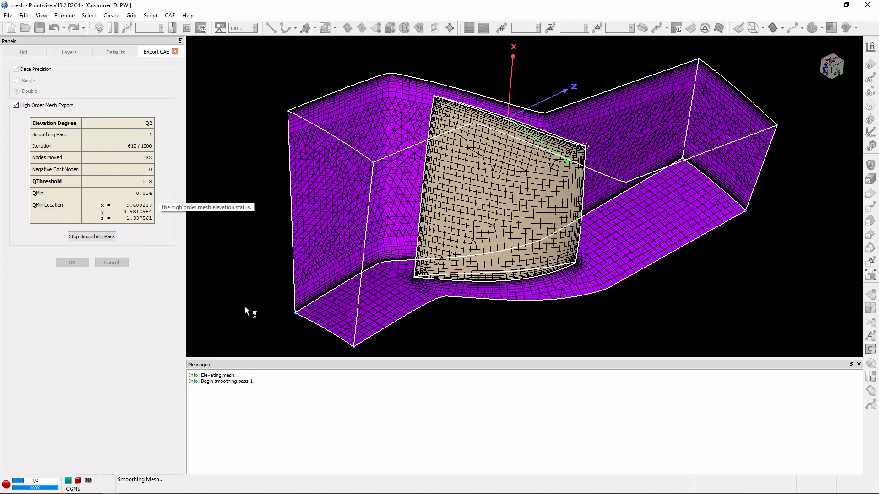
mouse_move(333, 391)
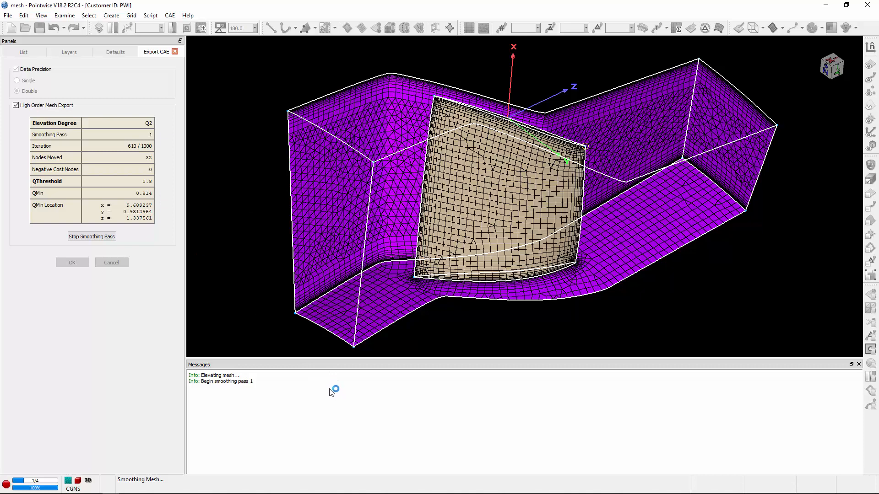
mouse_move(332, 386)
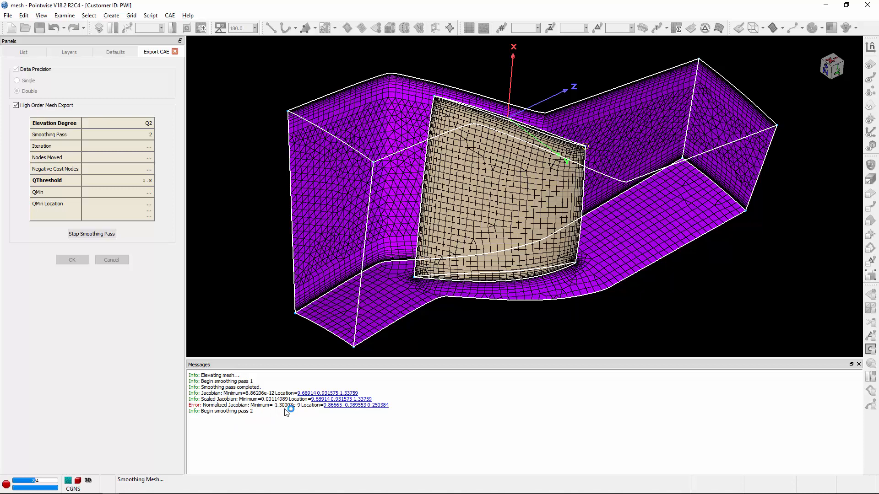
mouse_move(216, 421)
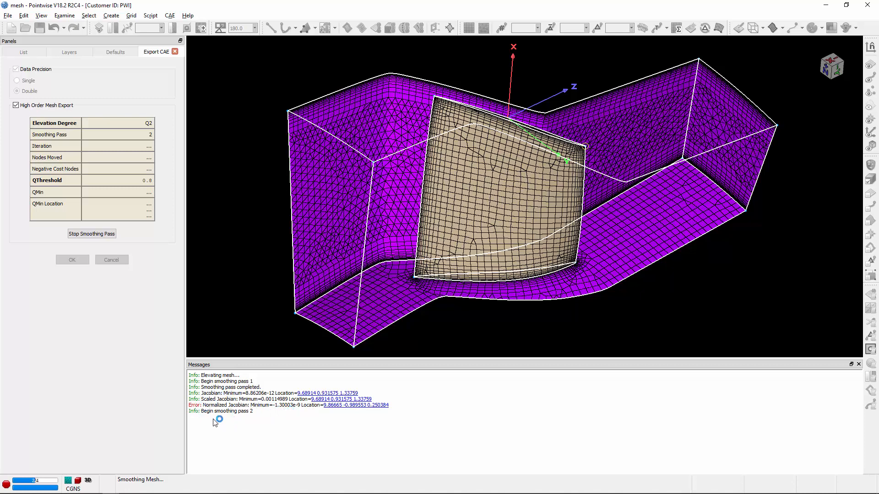